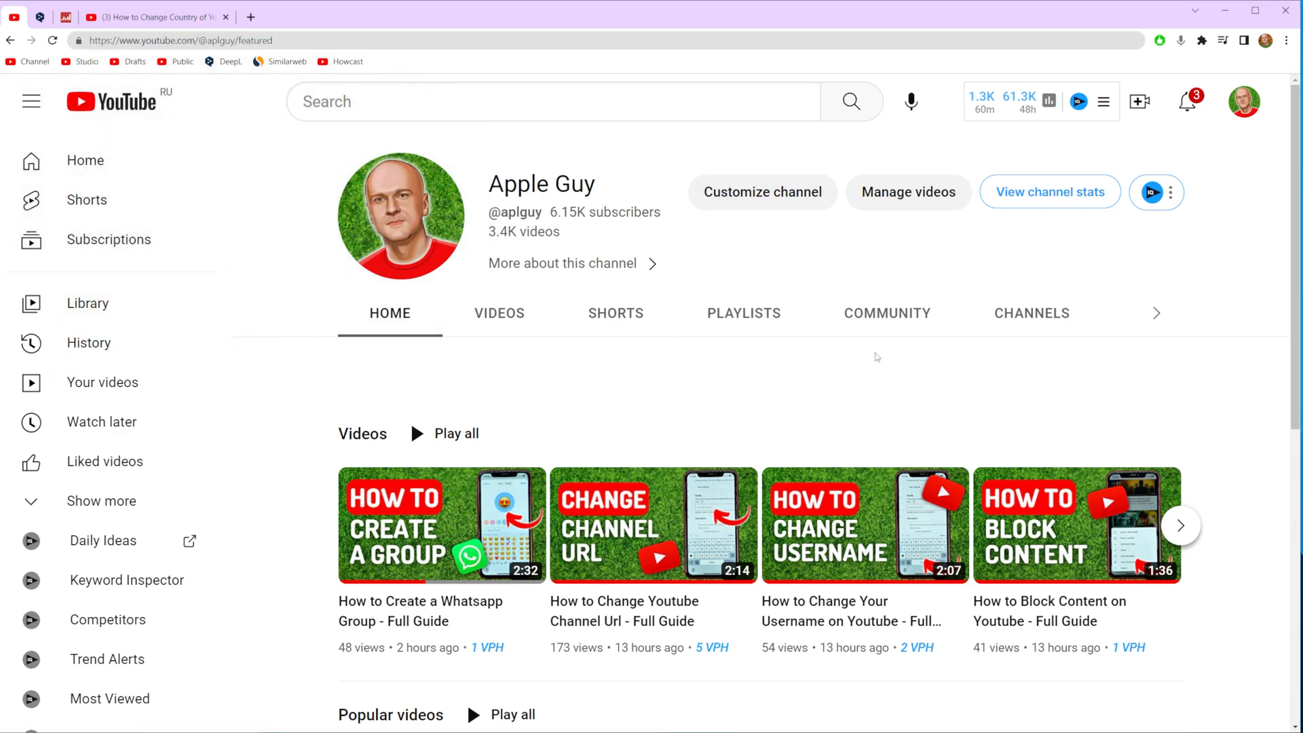
Step: View the channel's About tab, which lists the location as United States
left_click(1154, 313)
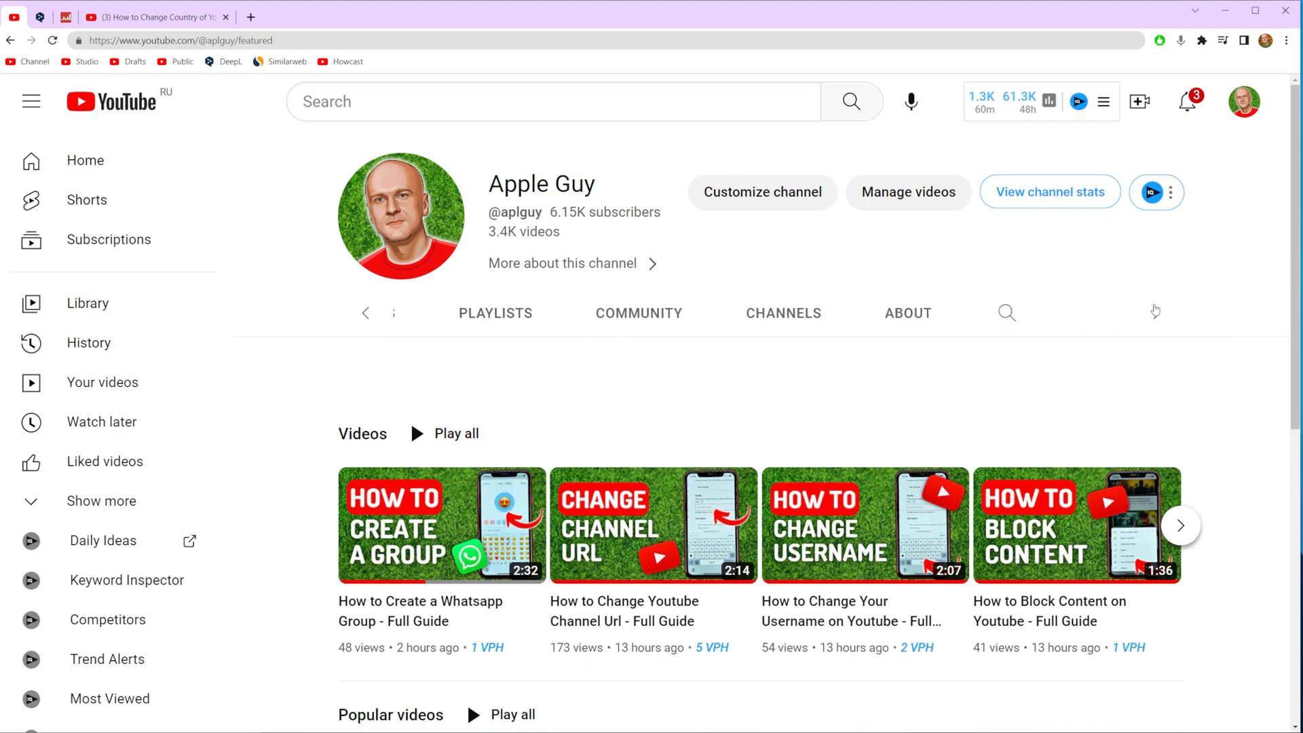
left_click(908, 313)
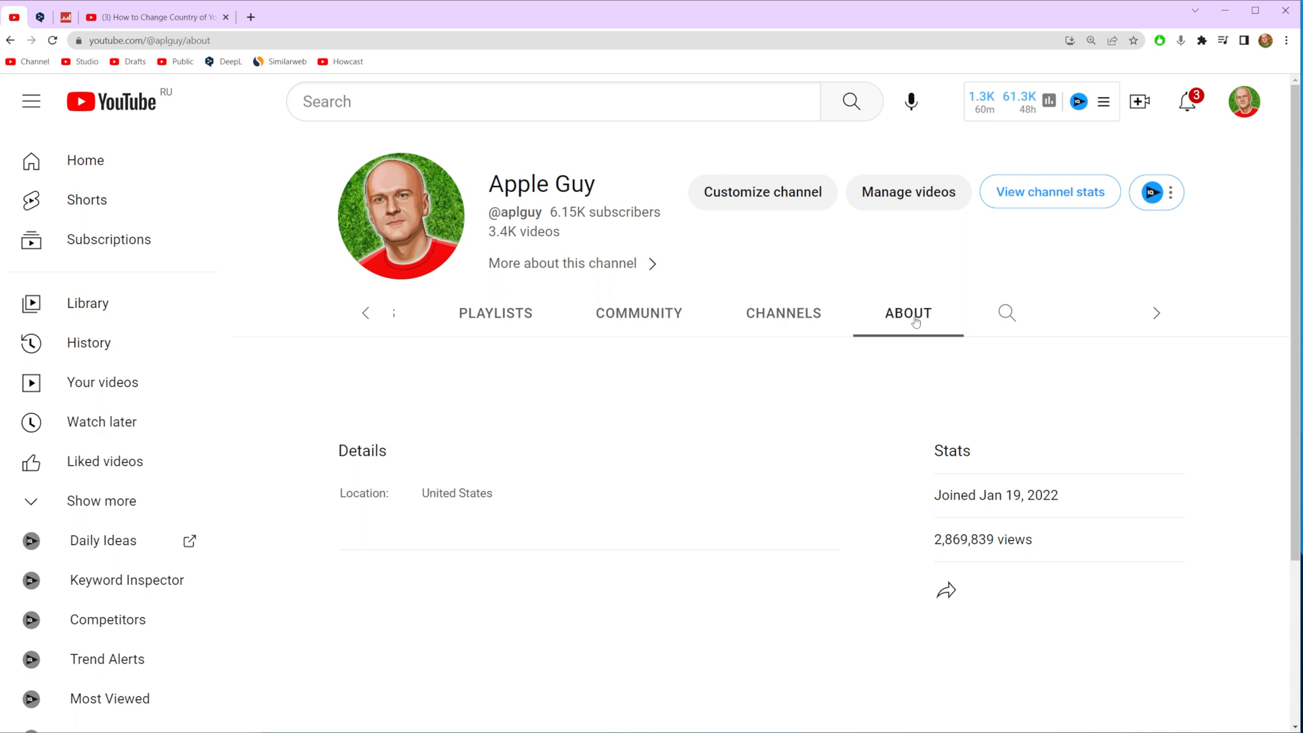
mouse_move(337, 497)
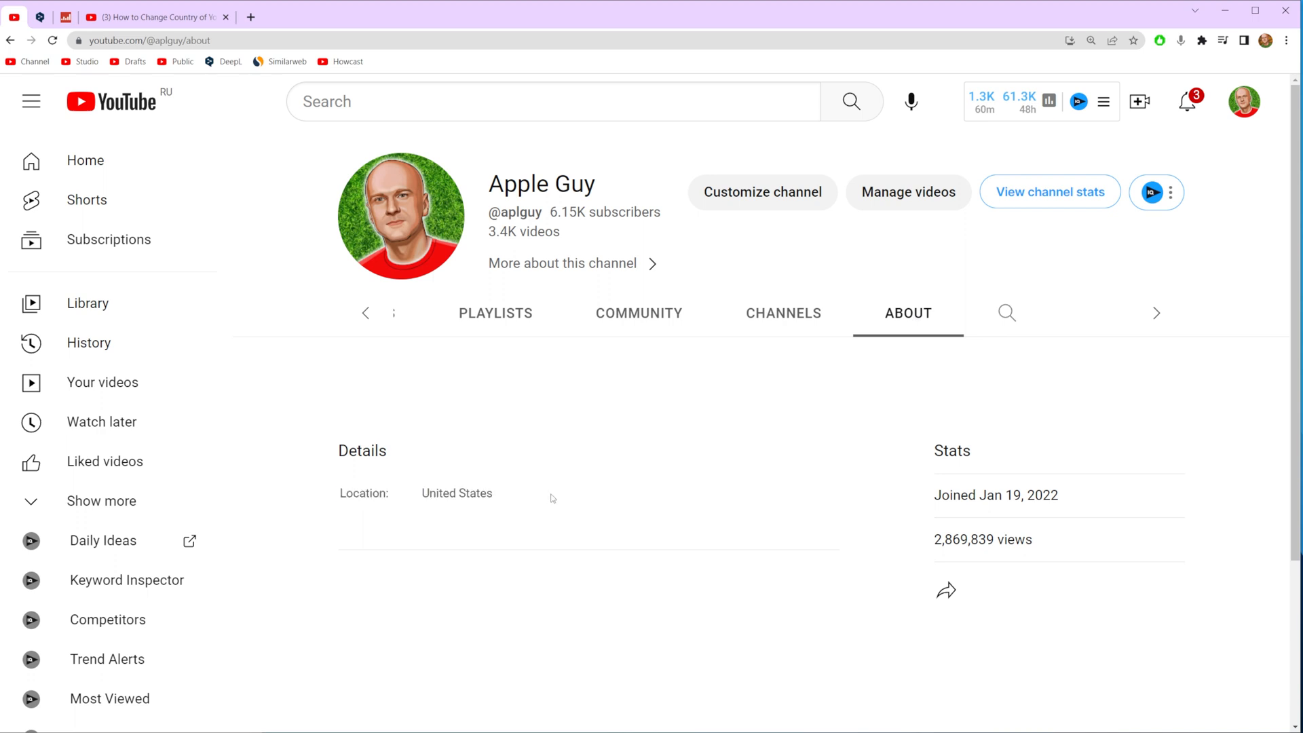
mouse_move(294, 512)
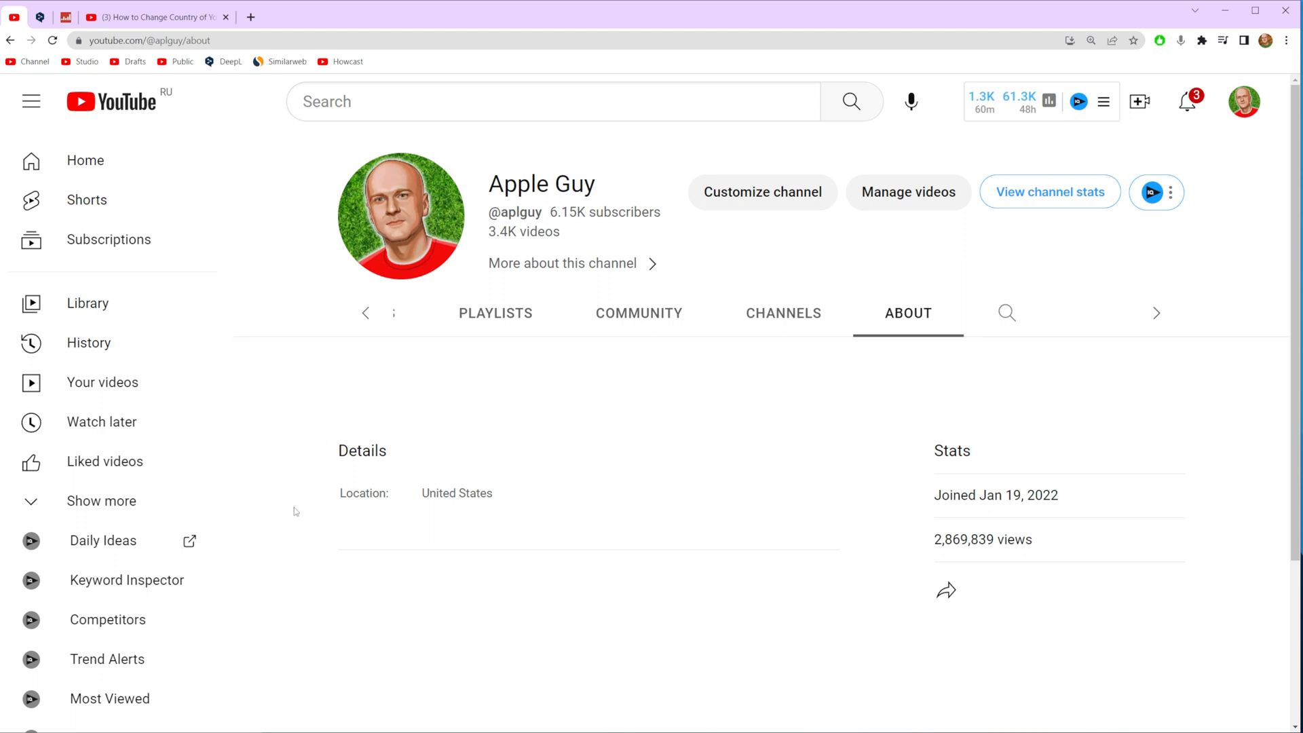
mouse_move(534, 575)
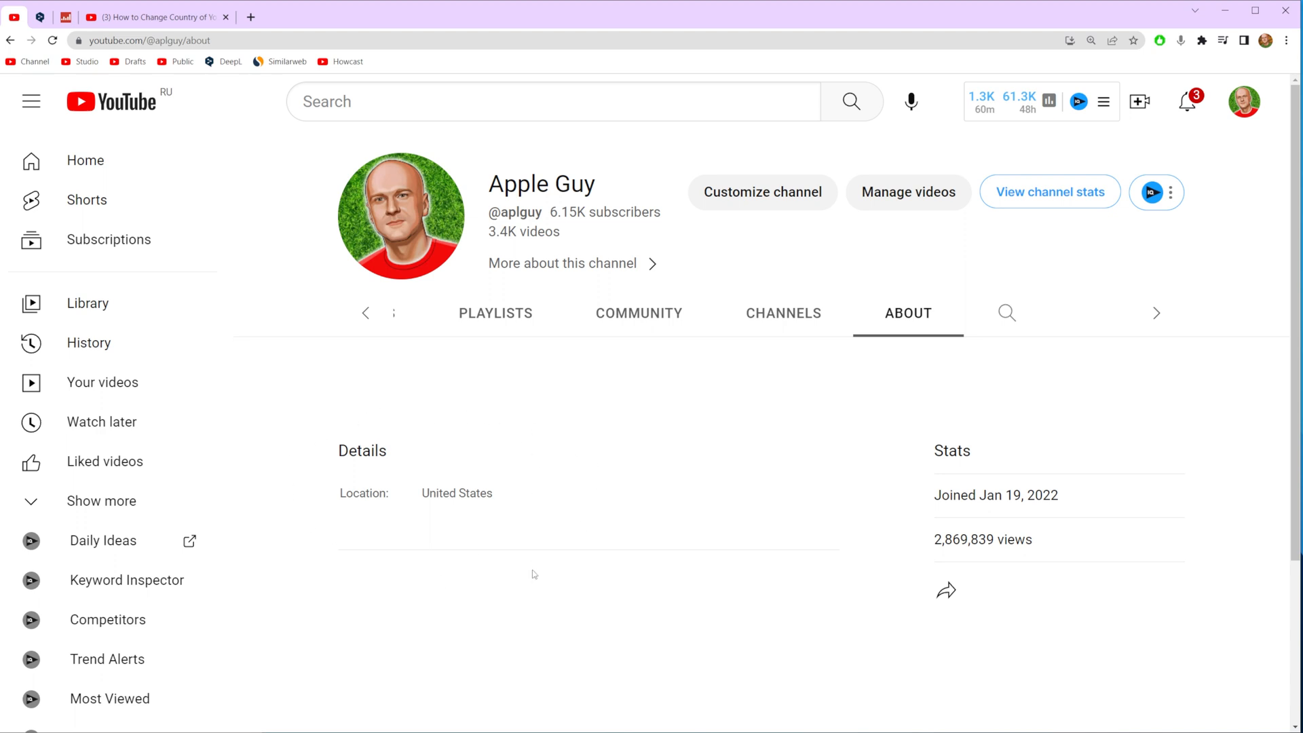
mouse_move(530, 471)
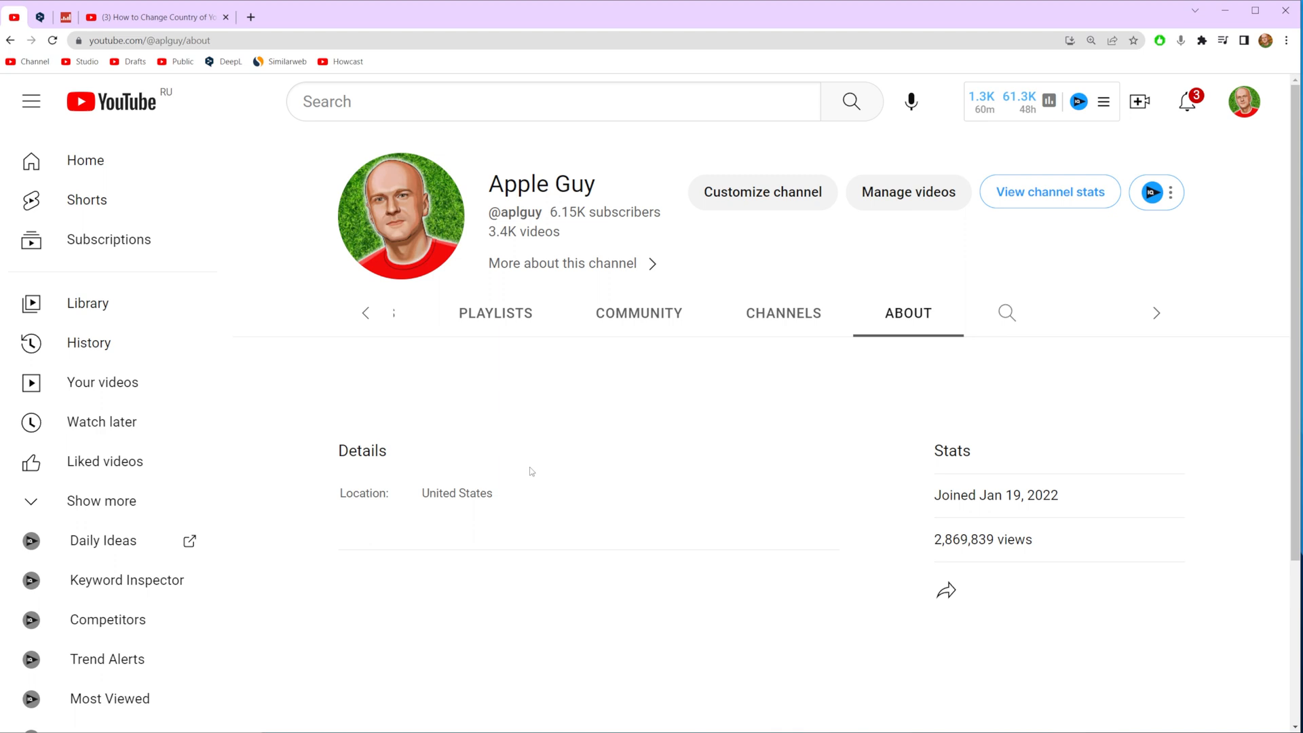
Step: Reach the Channel section of YouTube Studio settings from the account menu
left_click(1245, 102)
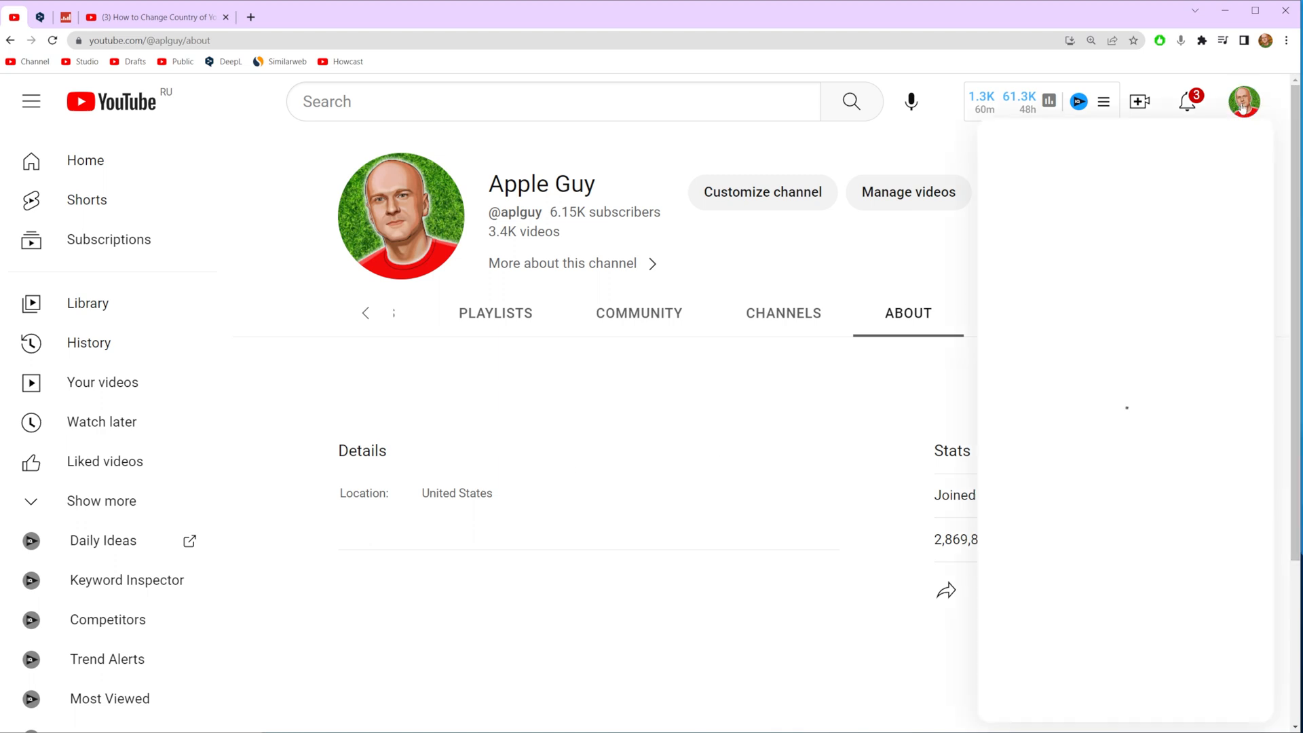
left_click(1244, 102)
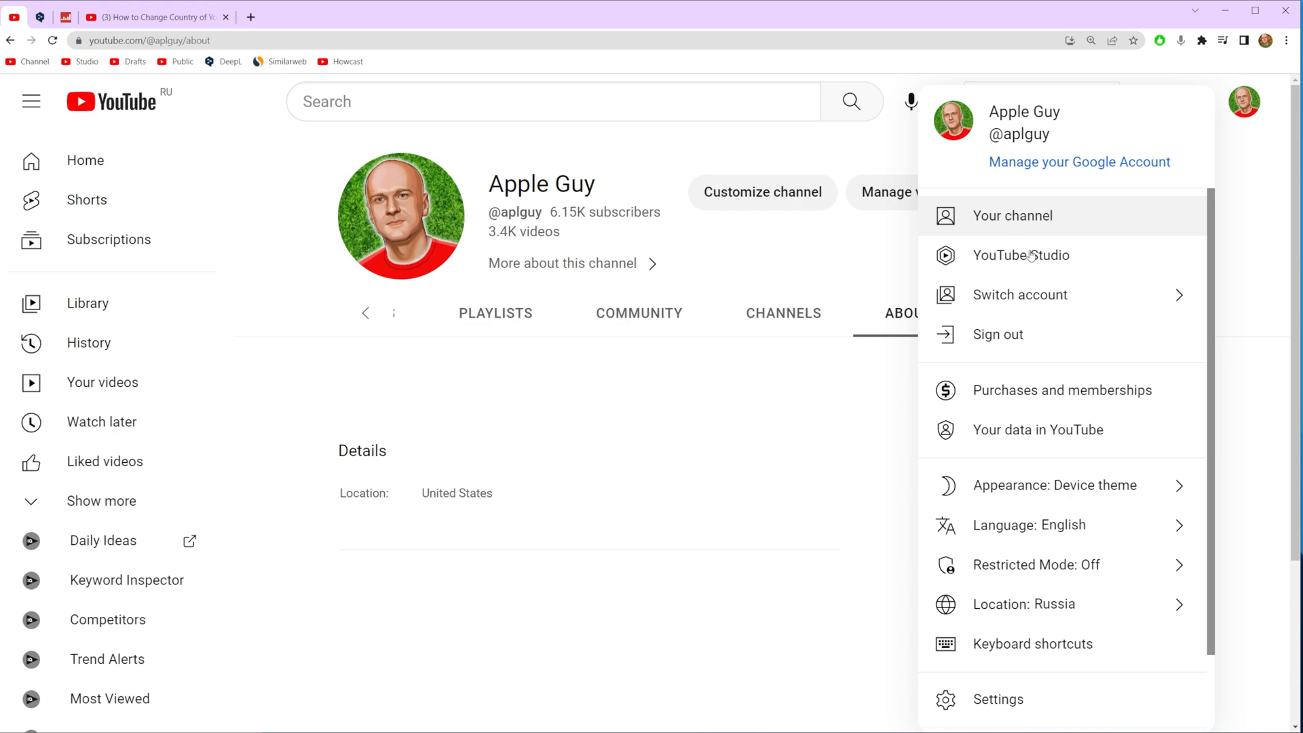
left_click(1021, 256)
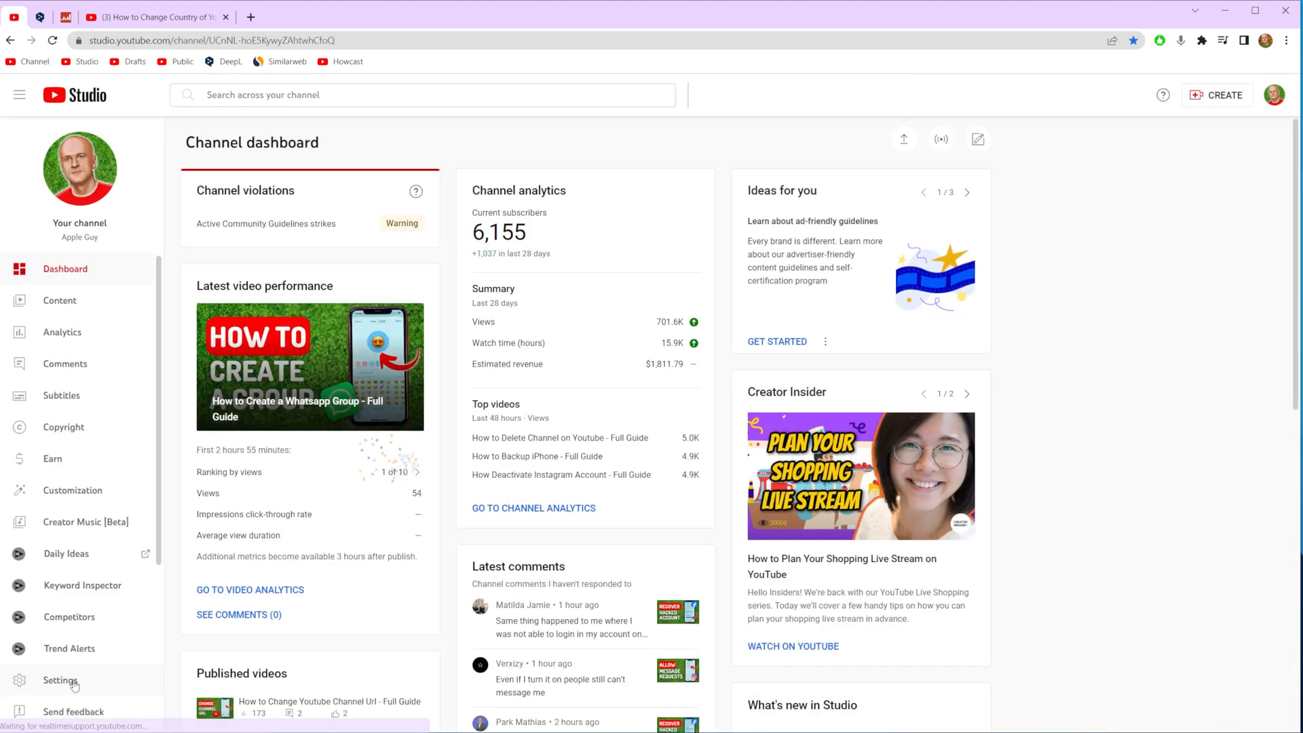
left_click(58, 680)
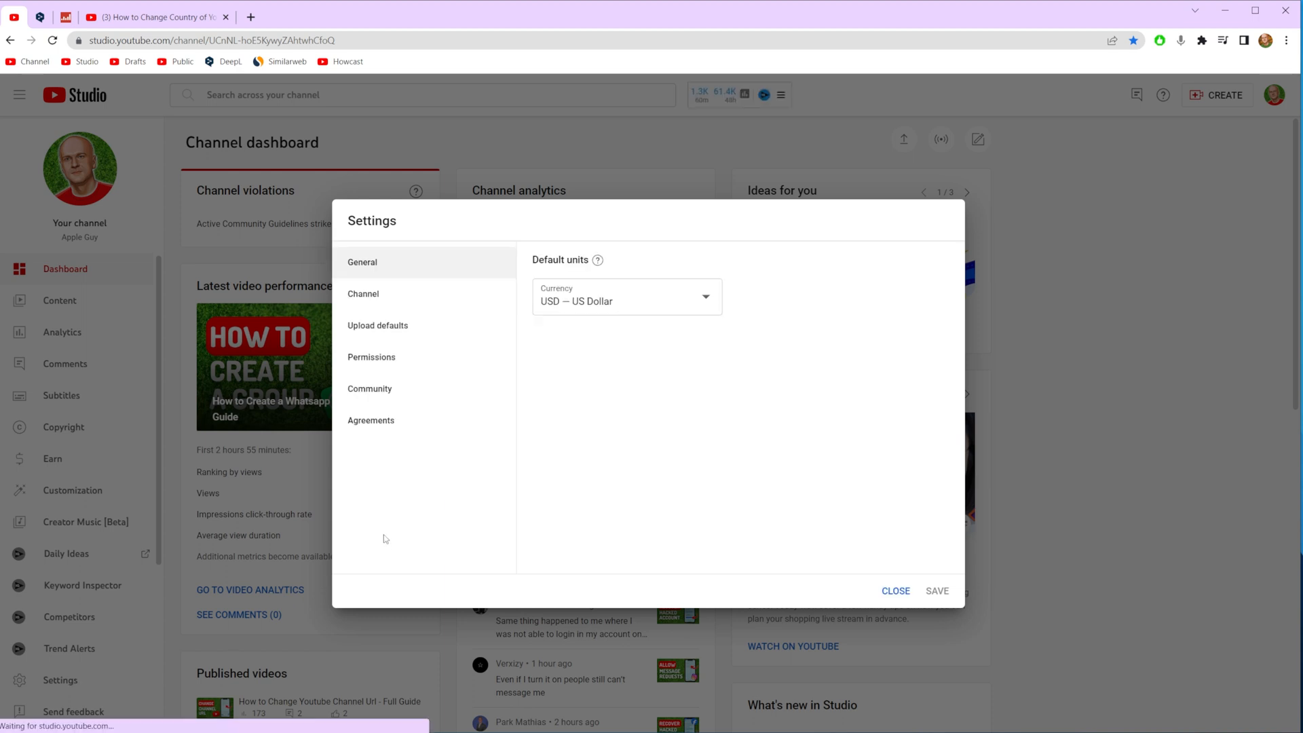
left_click(364, 294)
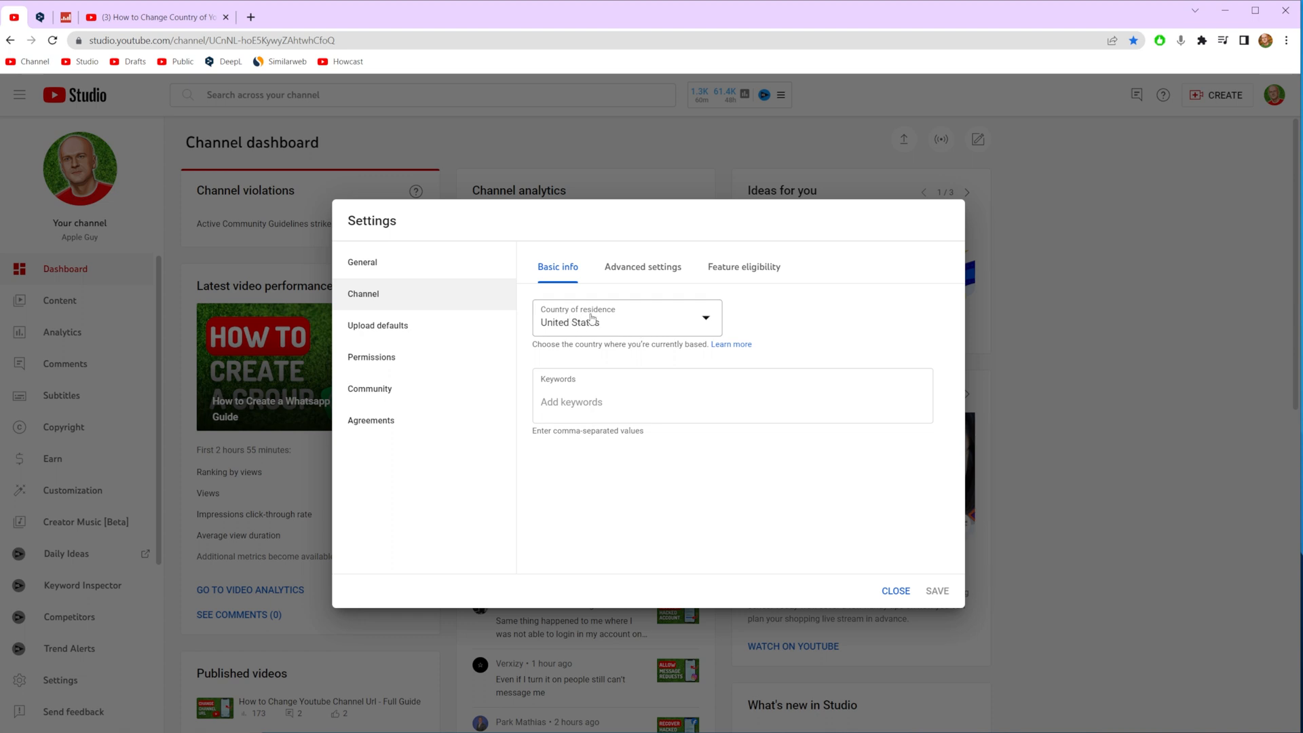
Step: Set the country of residence to Greece and save the setting
left_click(626, 318)
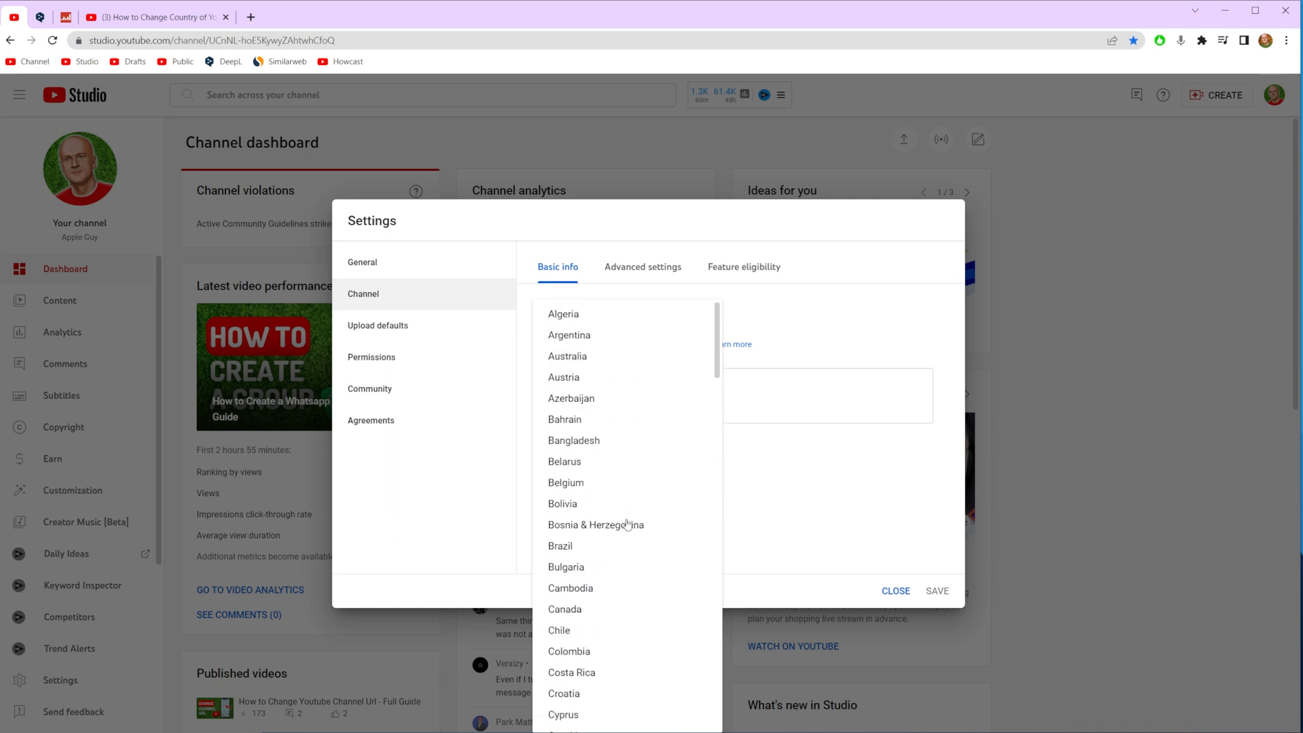
scroll("down", 3)
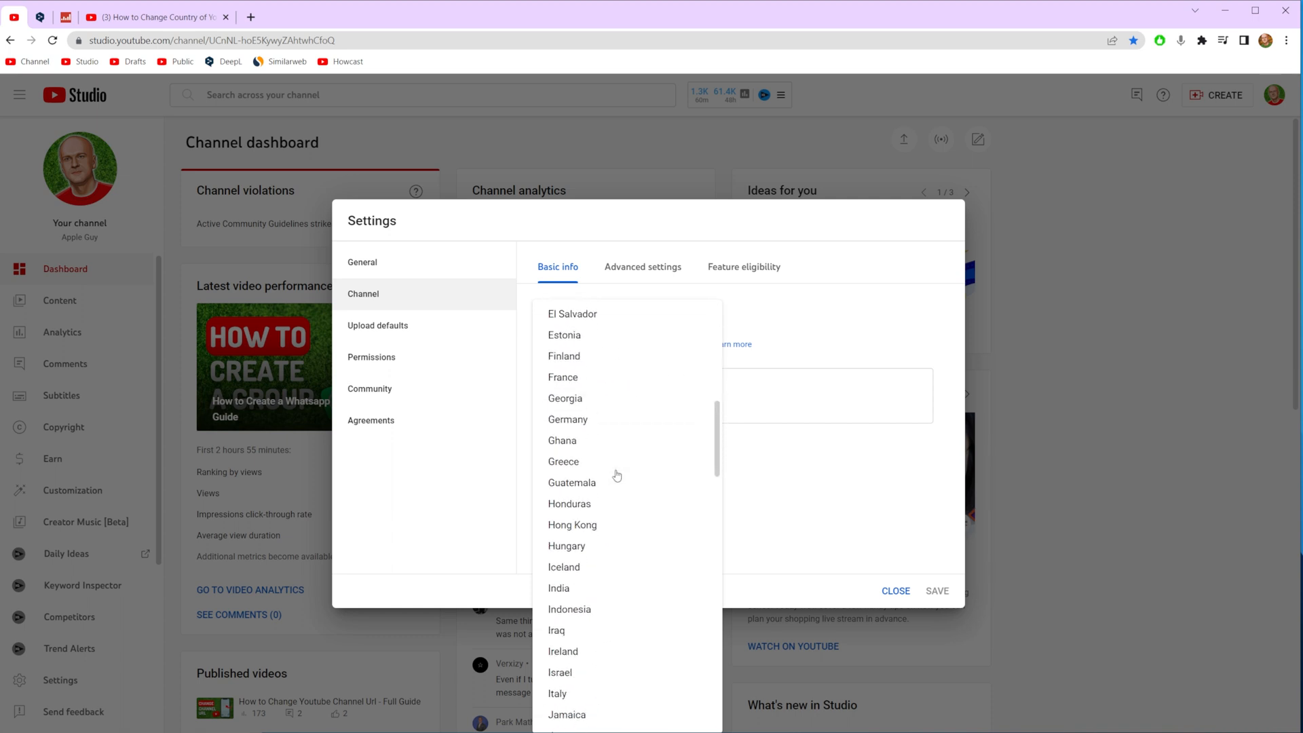
left_click(564, 462)
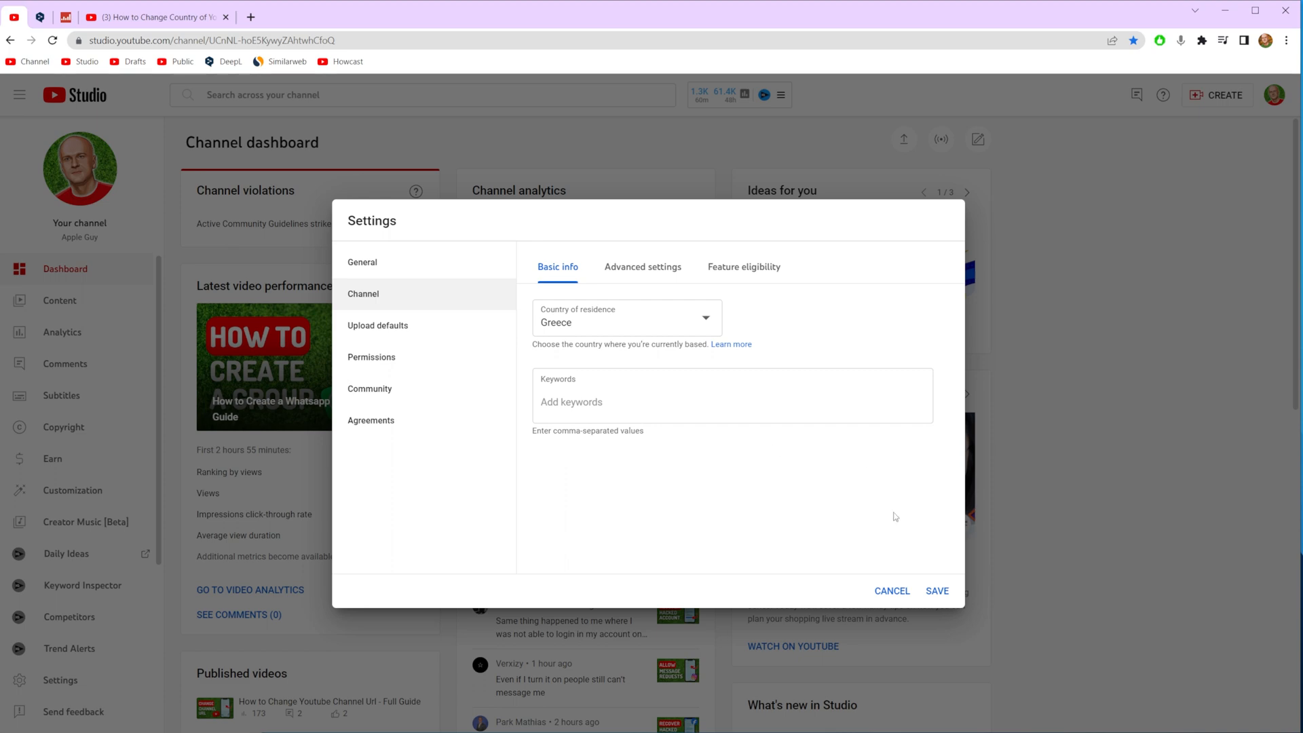
left_click(935, 591)
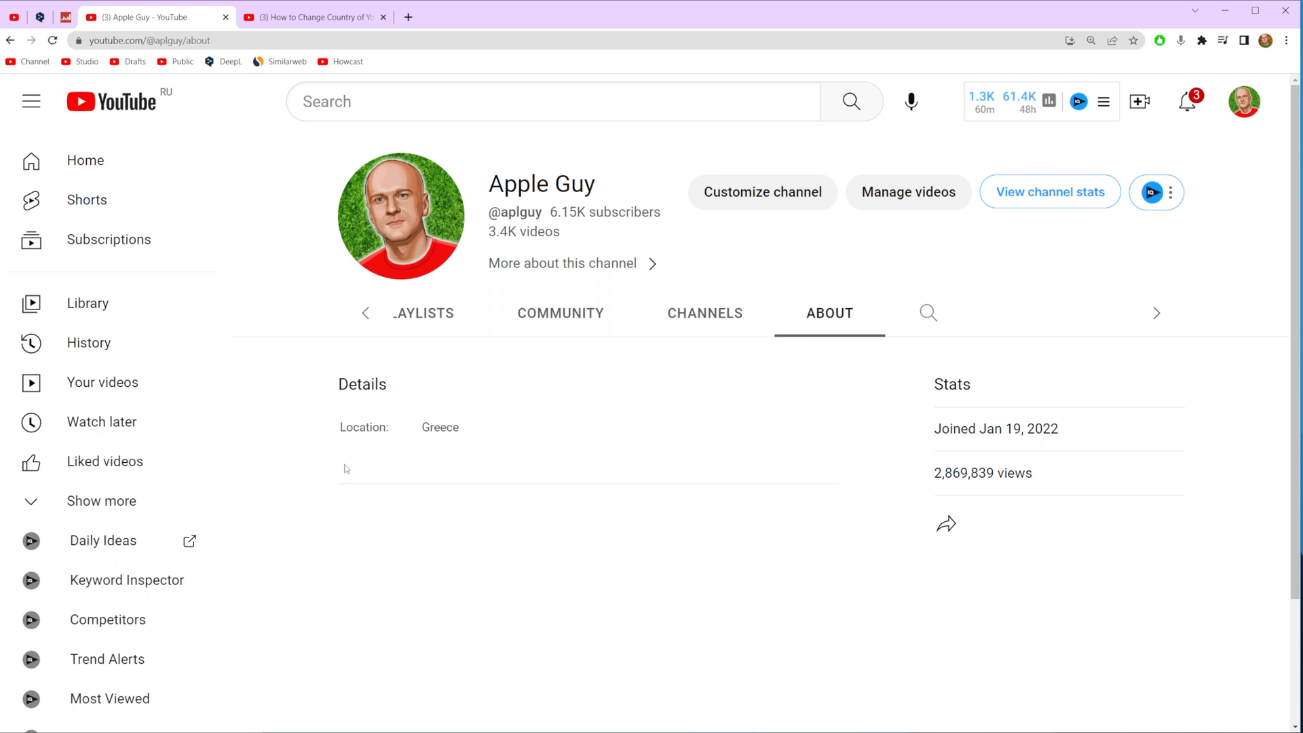
mouse_move(592, 420)
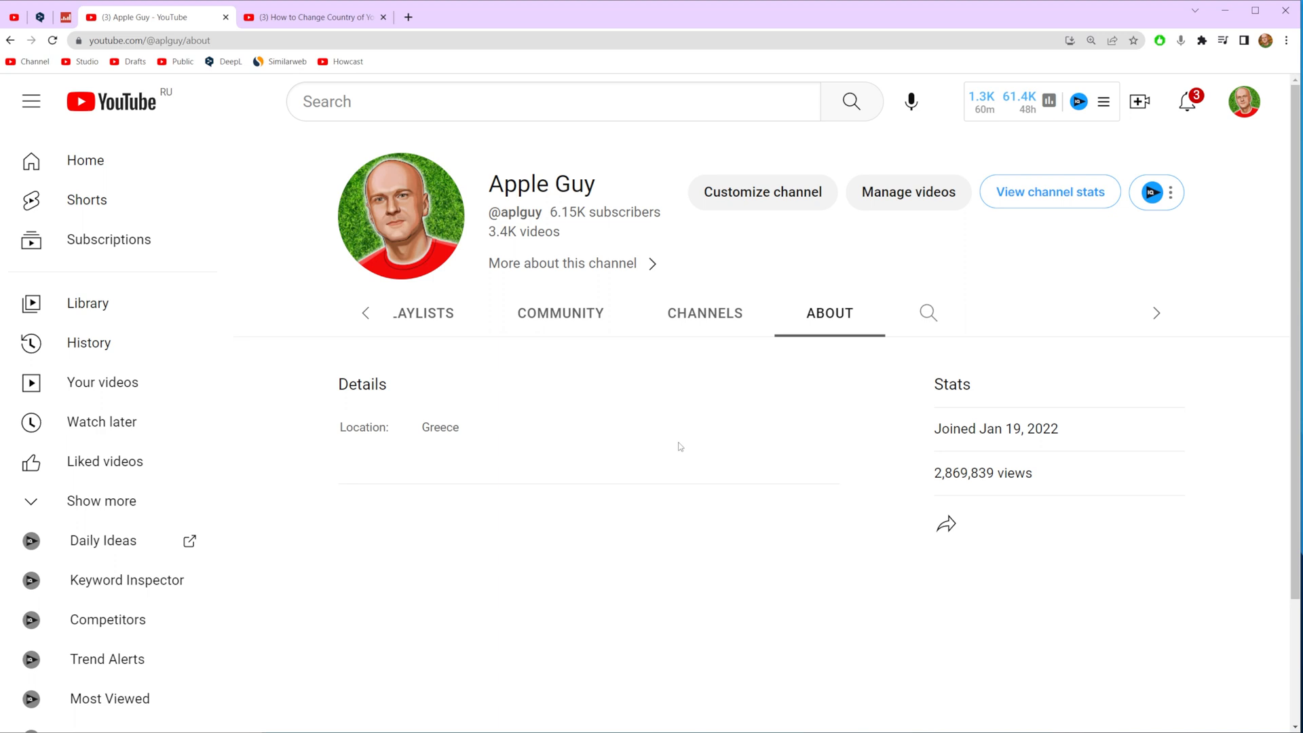
mouse_move(573, 380)
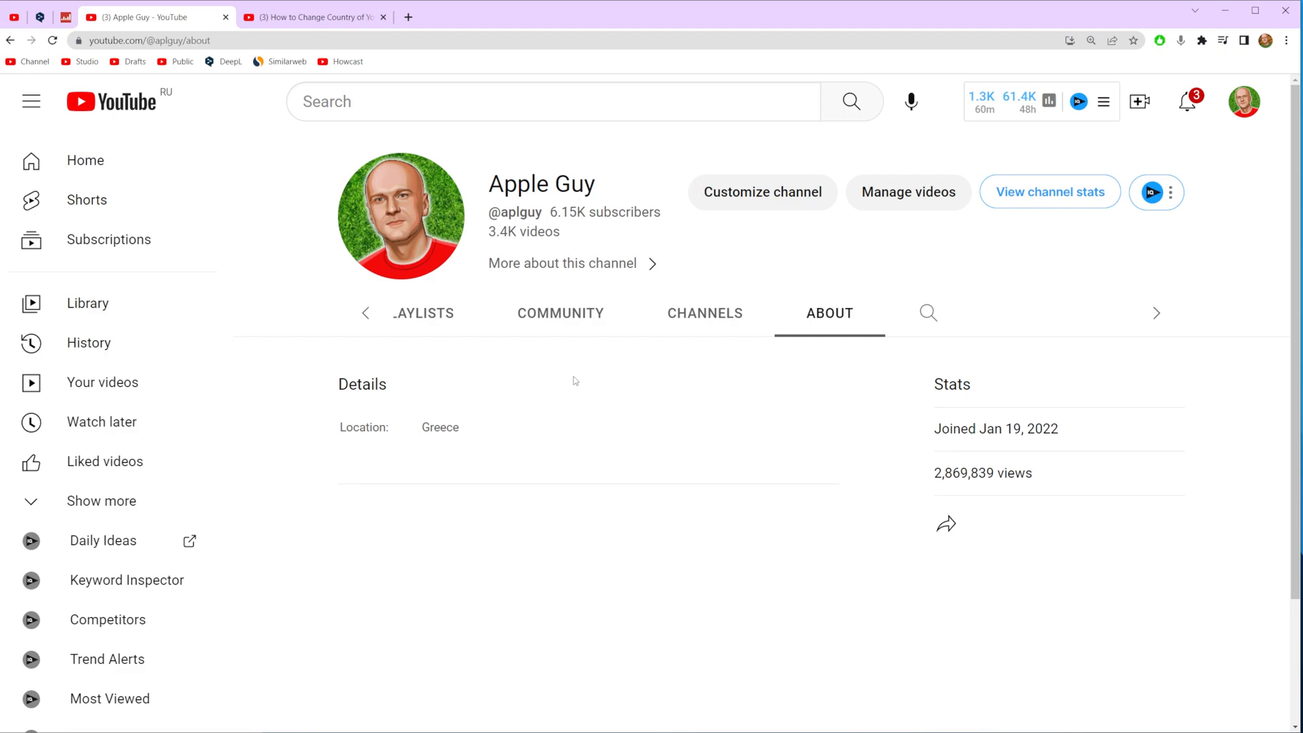